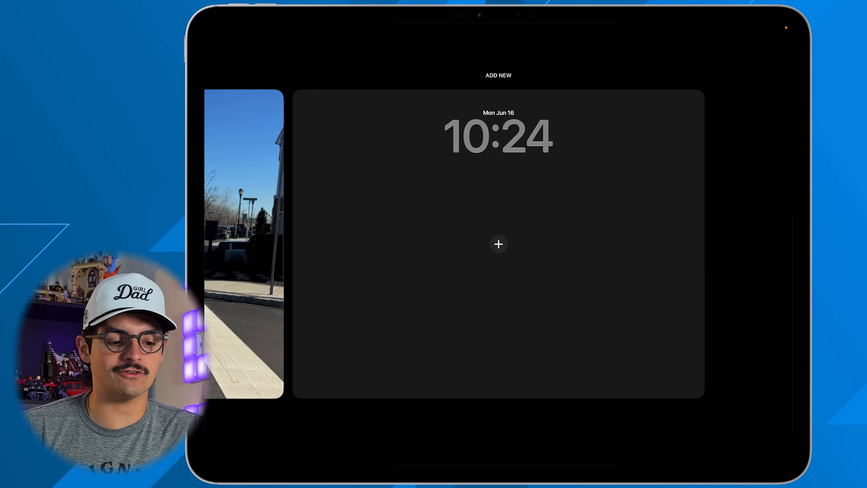
Add a new Lock Screen and scroll its wallpaper gallery down to the astronomy and emoji sections.
left_click(498, 244)
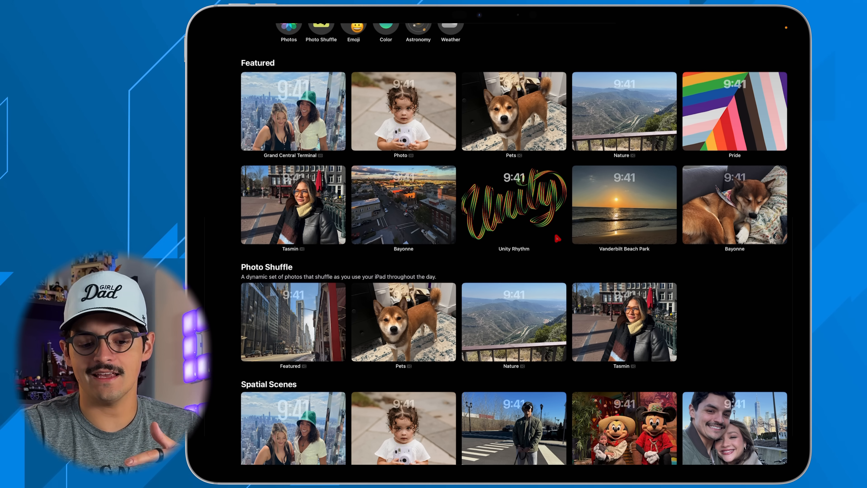
scroll("down", 3)
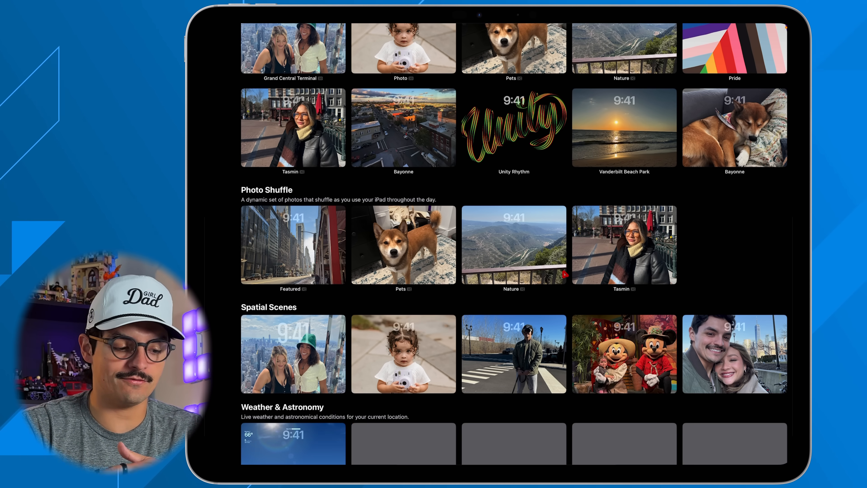
scroll("down", 3)
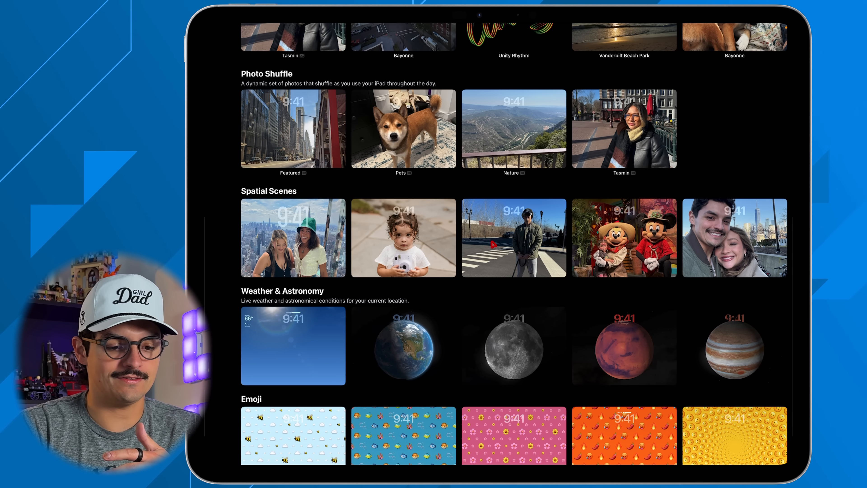
left_click(513, 238)
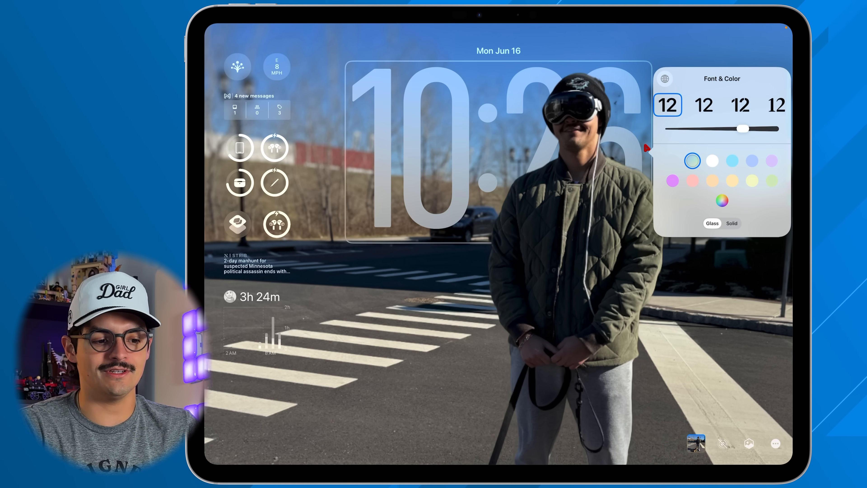
left_click_drag(742, 128, 743, 128)
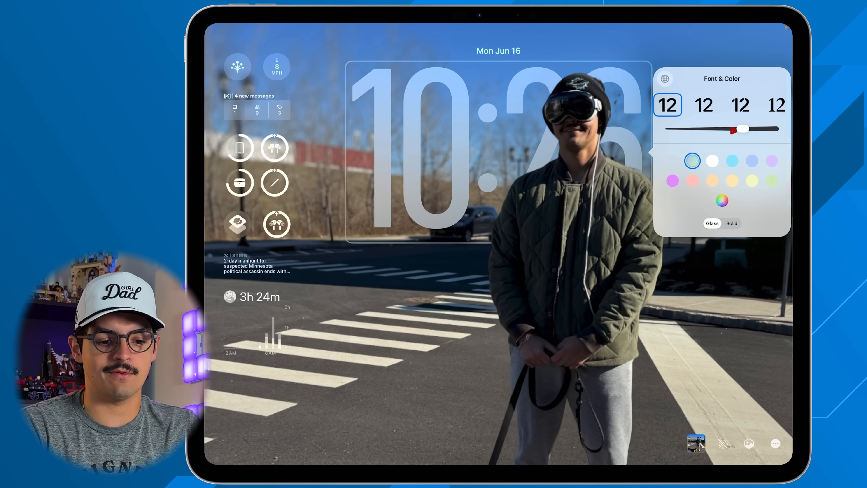
left_click_drag(744, 129, 731, 145)
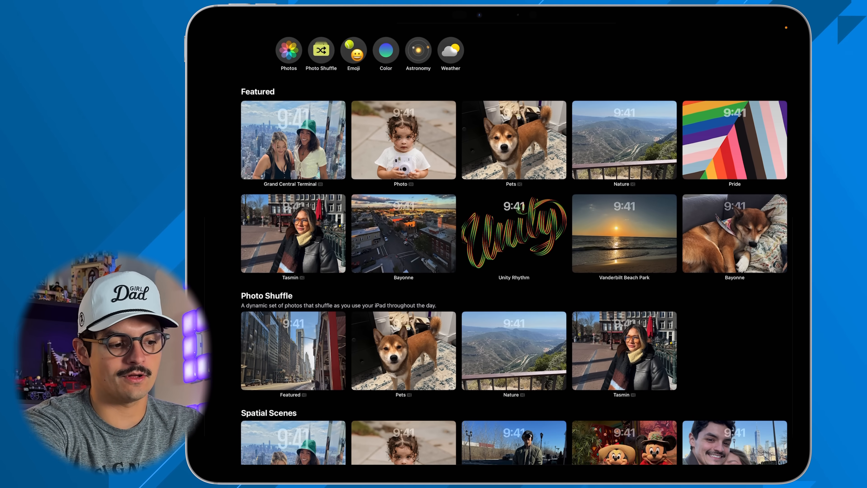
Dismiss the wallpaper gallery to return to the Home Screen.
left_click(623, 233)
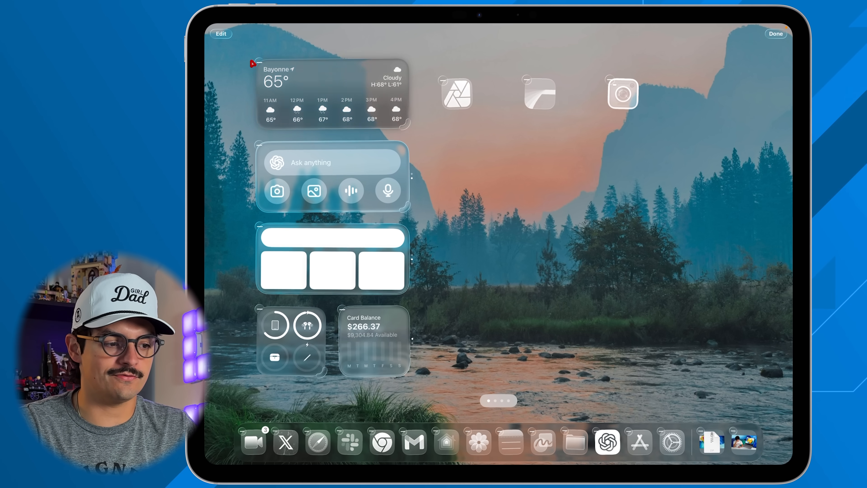
Enter Home Screen Edit mode and bring up the Customize panel with icon appearance styles.
left_click(221, 34)
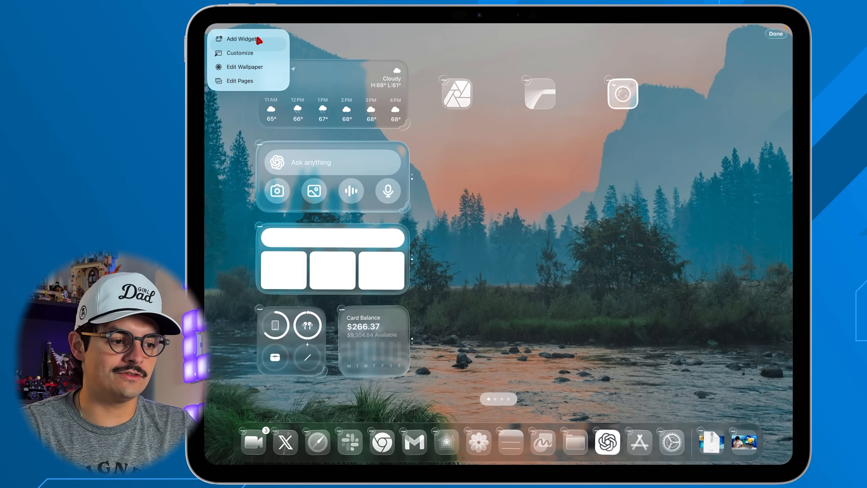
left_click(239, 53)
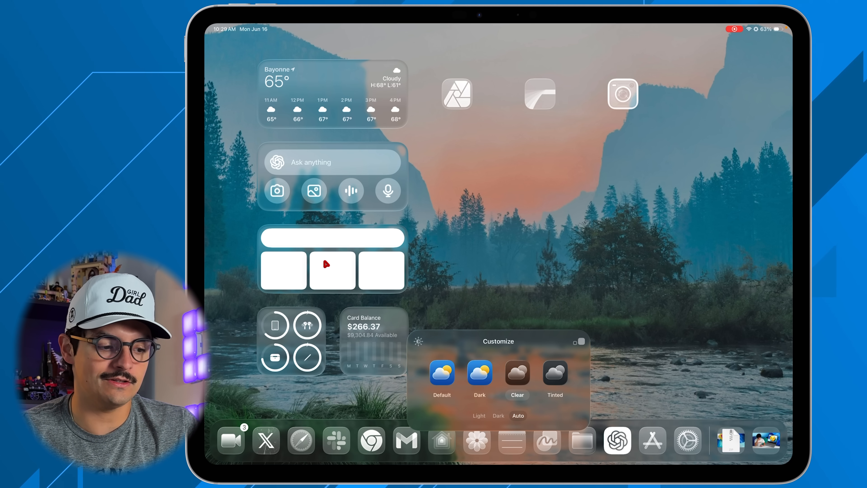
mouse_move(461, 103)
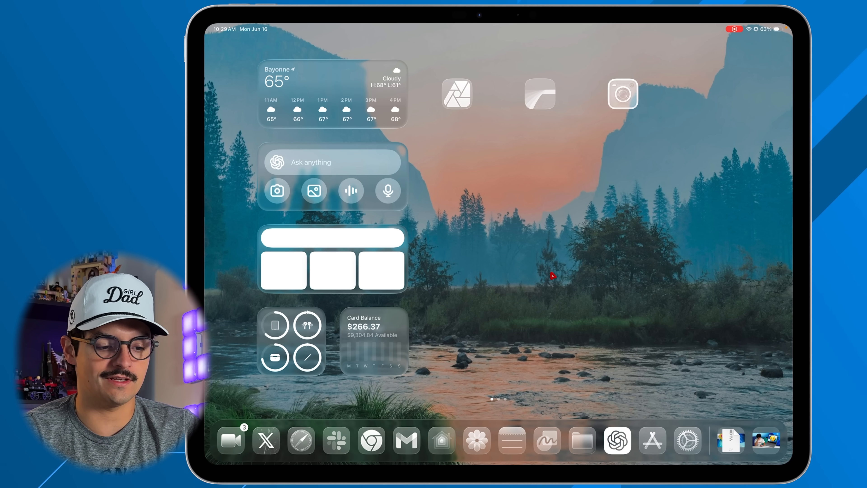
mouse_move(317, 39)
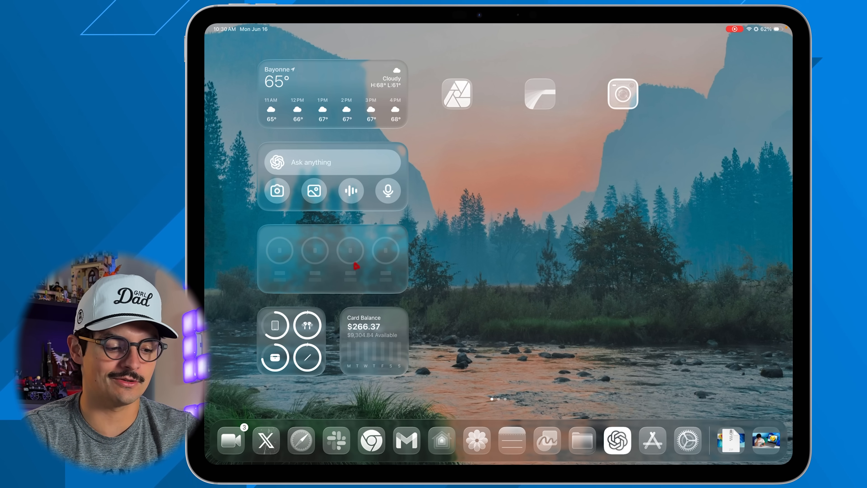
mouse_move(527, 338)
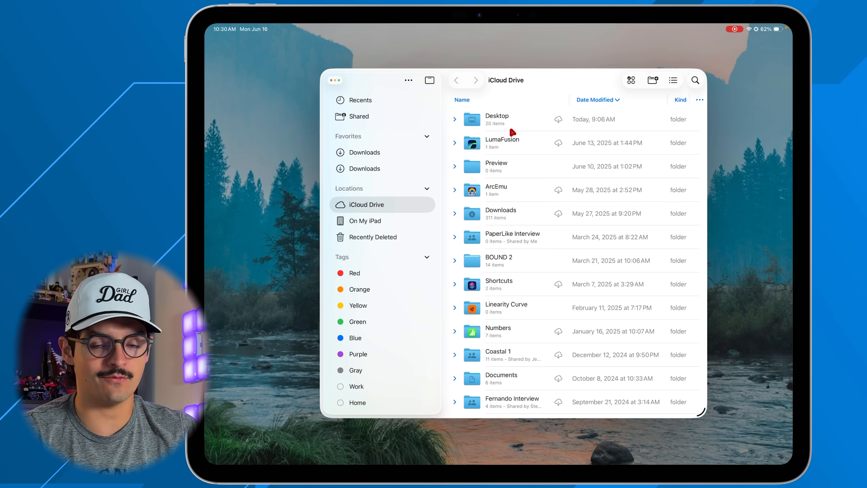
mouse_move(510, 131)
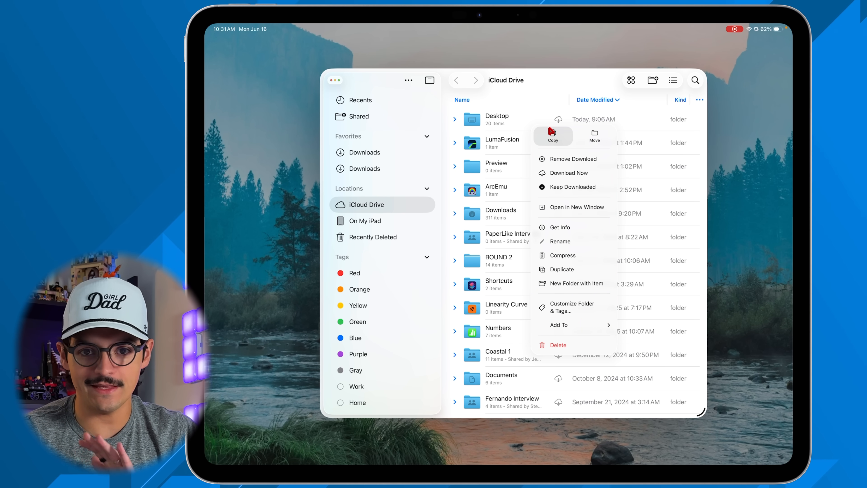
Choose Copy from the Desktop folder's context menu in iCloud Drive.
left_click(559, 325)
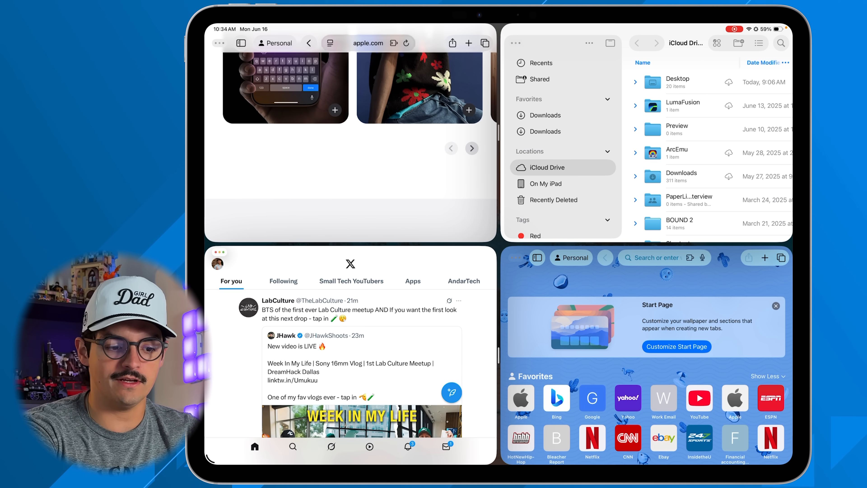
Snap the Safari, Files and X windows into a four-quadrant tiled layout.
left_click(239, 43)
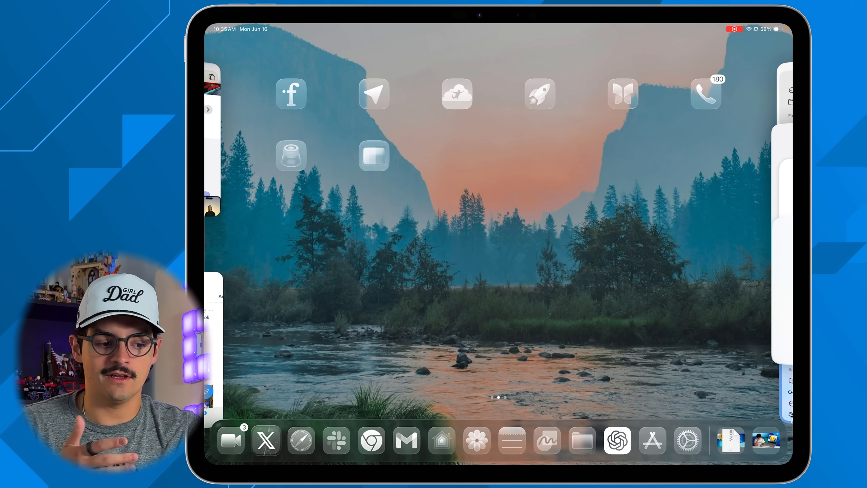
Swipe the open windows aside to expose the Home Screen and wallpaper.
scroll("left", 3)
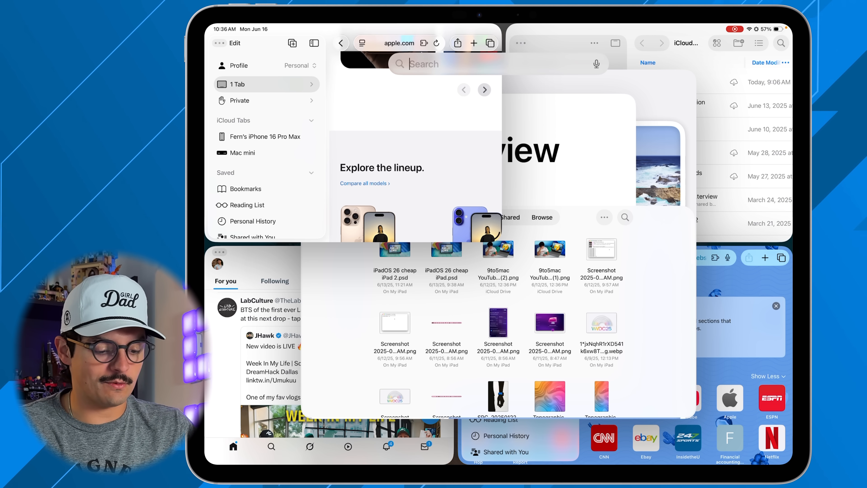
Search Spotlight for 'chrome' over the open windows.
type("chrome")
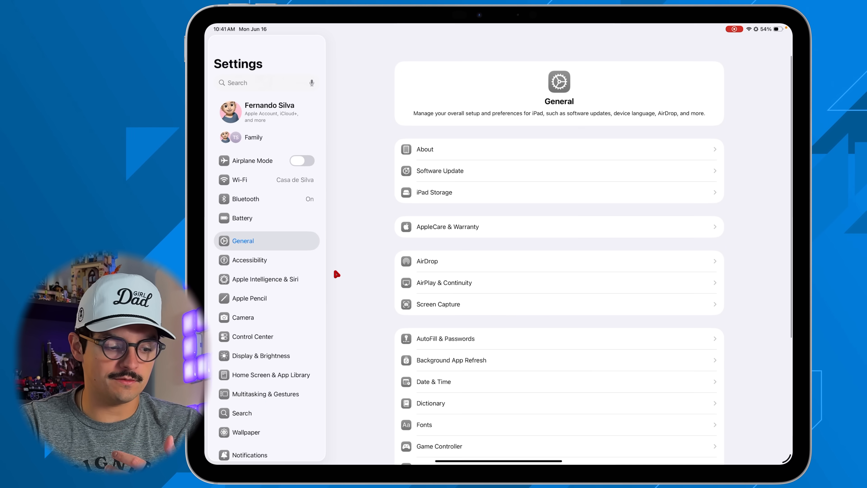
Show General > Trackpad with tracking speed, natural scrolling and tap-to-click, then scan further down the sidebar.
scroll("down", 3)
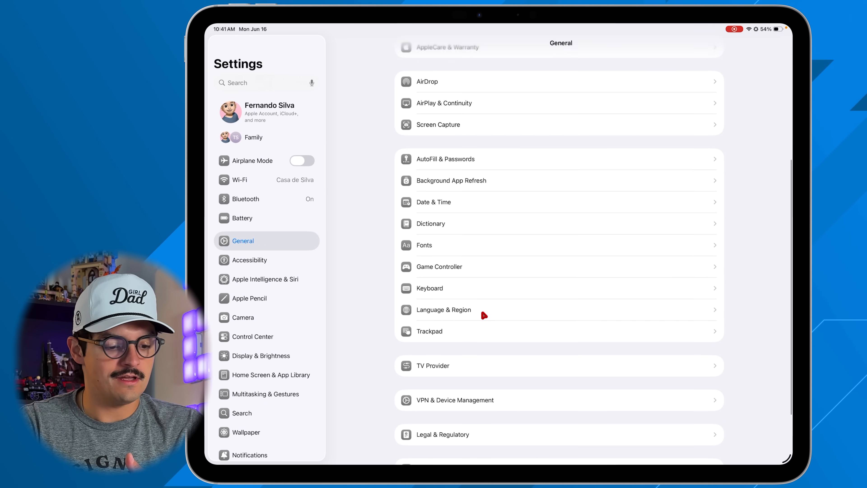
left_click(429, 331)
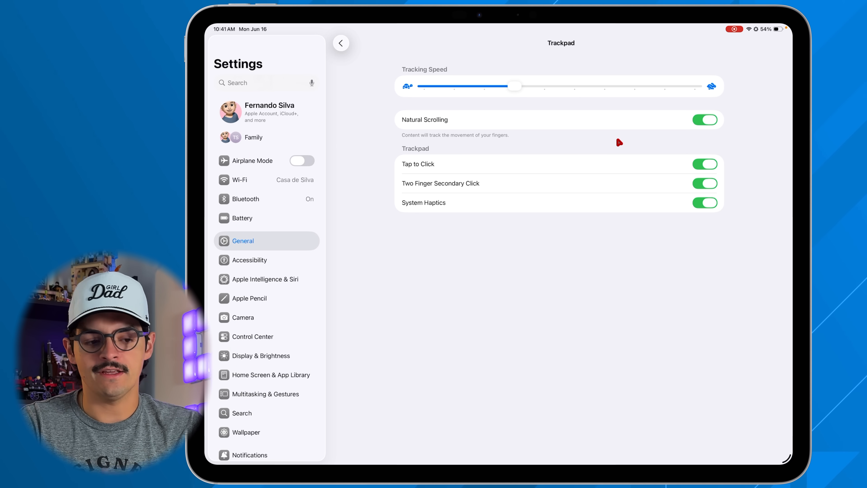
mouse_move(601, 164)
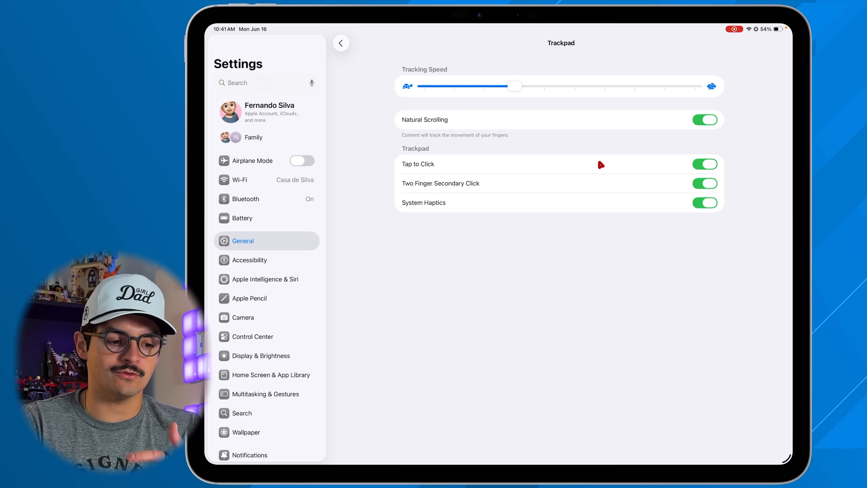
mouse_move(611, 183)
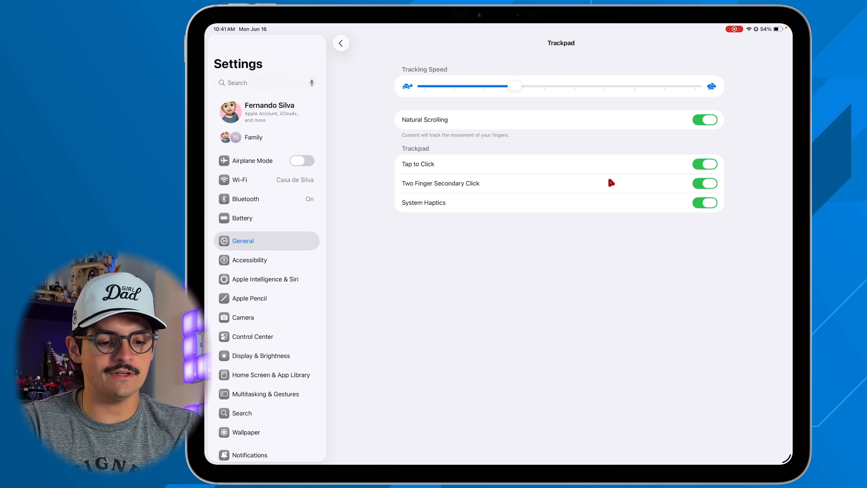
mouse_move(596, 252)
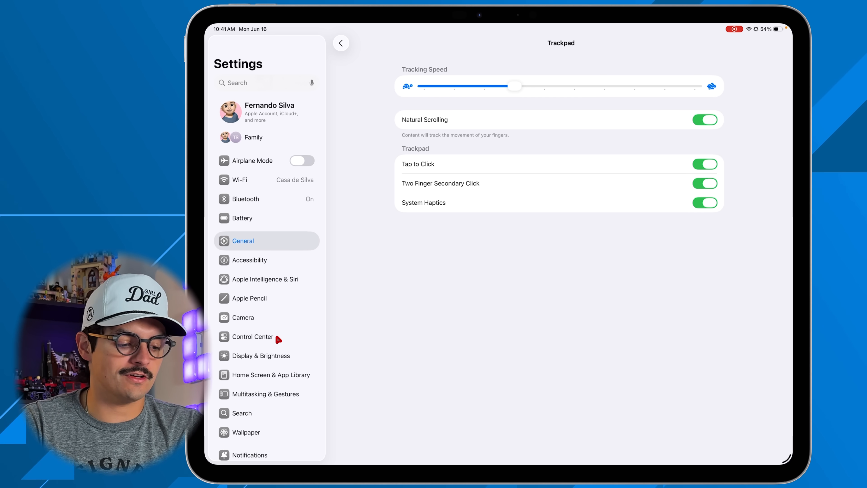
scroll("down", 3)
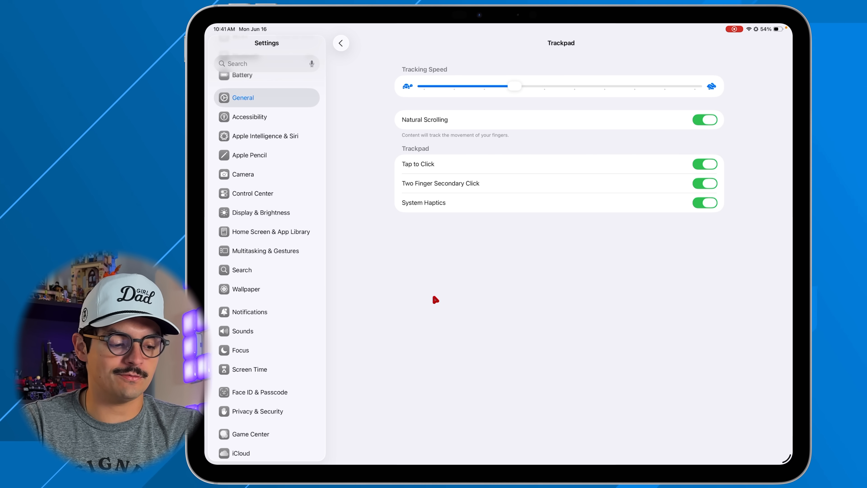
scroll("down", 3)
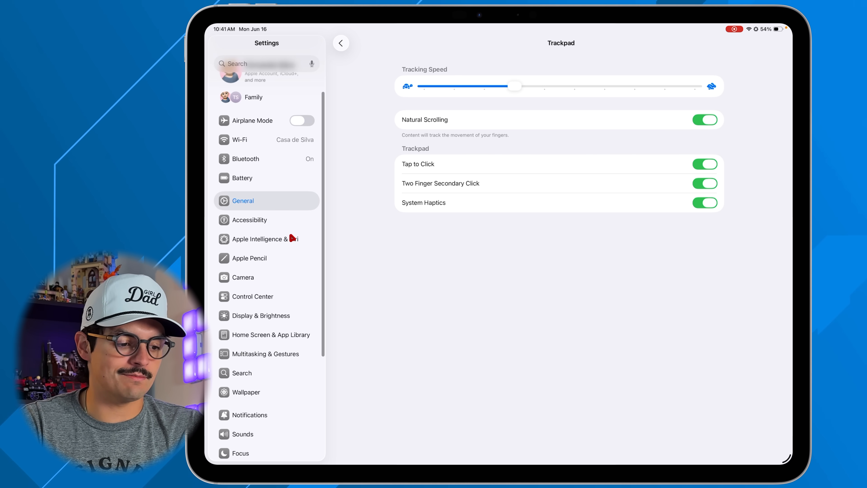
Navigate to Accessibility > Pointer Control.
left_click(249, 219)
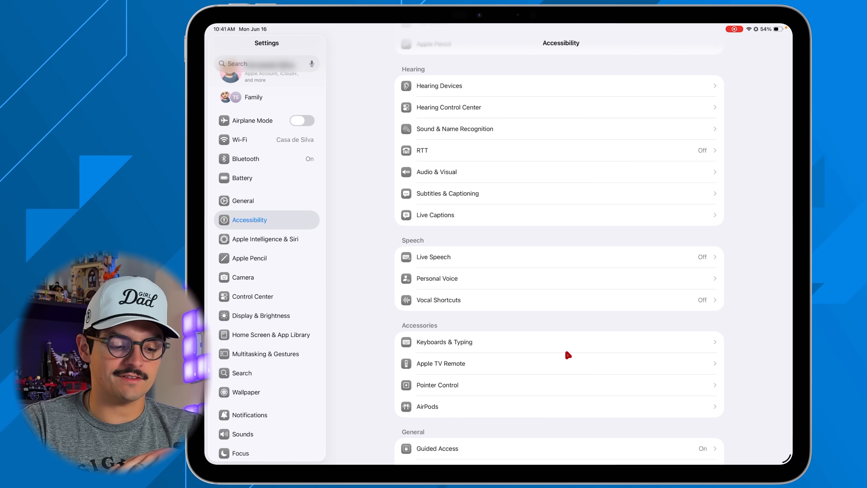
scroll("down", 3)
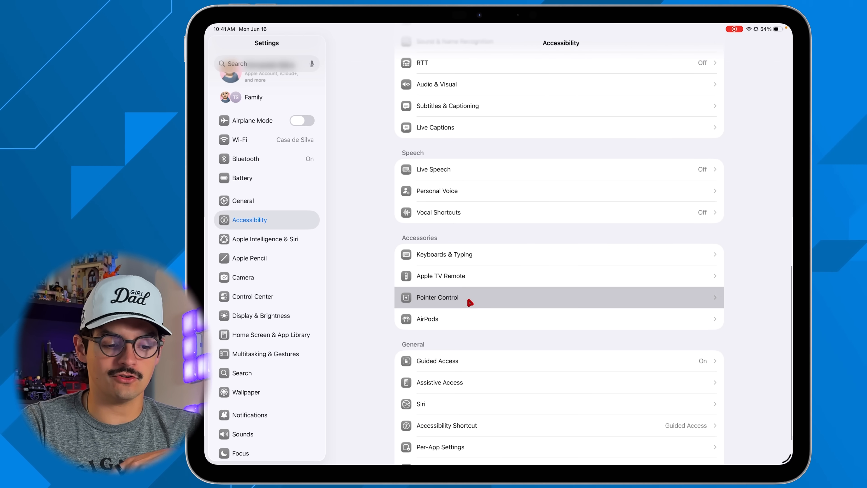
left_click(436, 298)
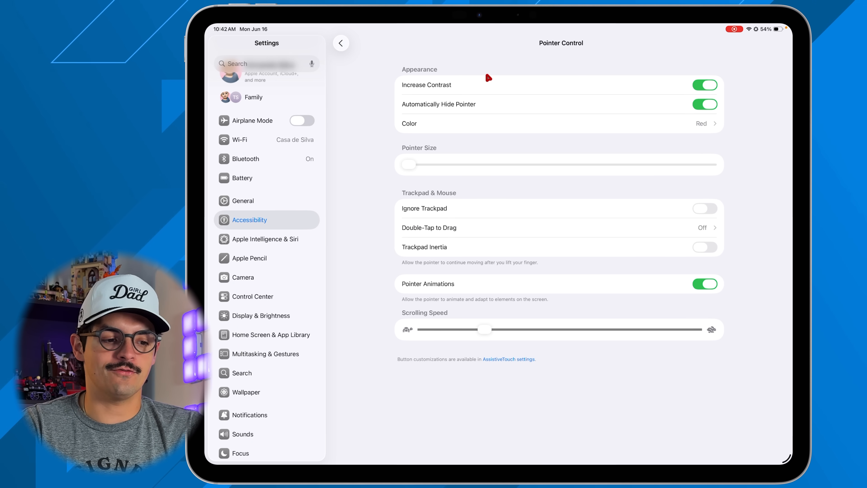
Toggle Automatically Hide Pointer off and back on, and slide Pointer Size to maximum then back to smallest.
left_click(705, 84)
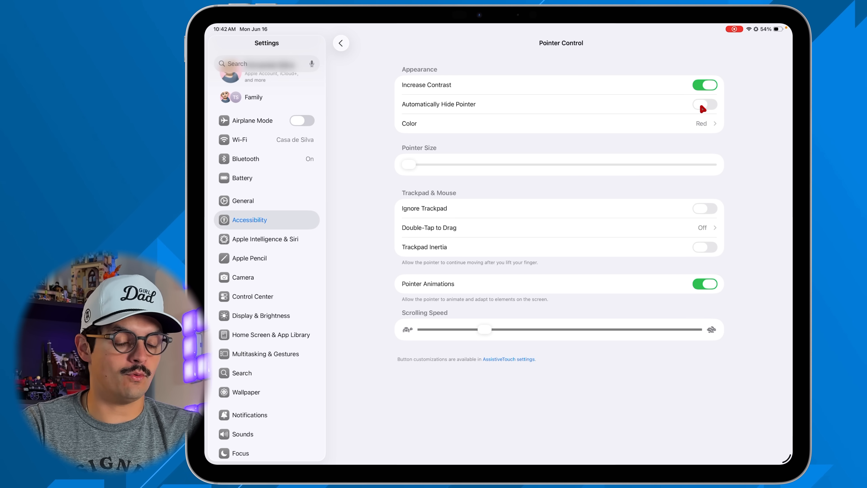
left_click(705, 104)
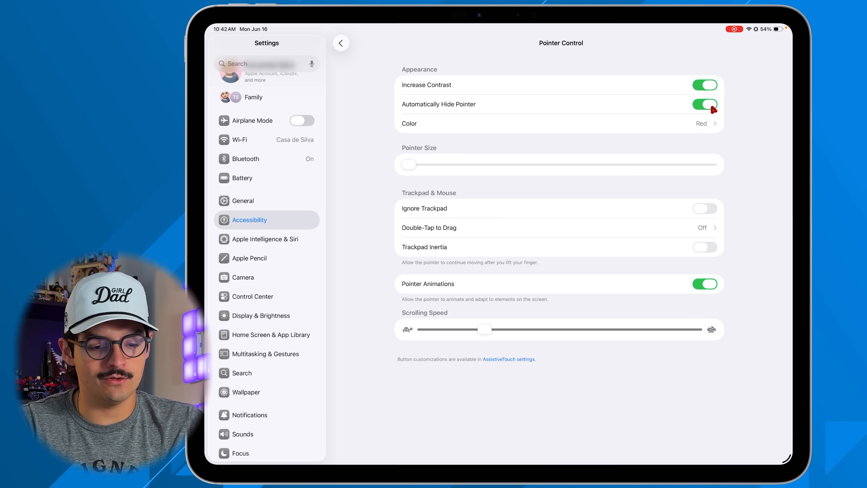
mouse_move(718, 209)
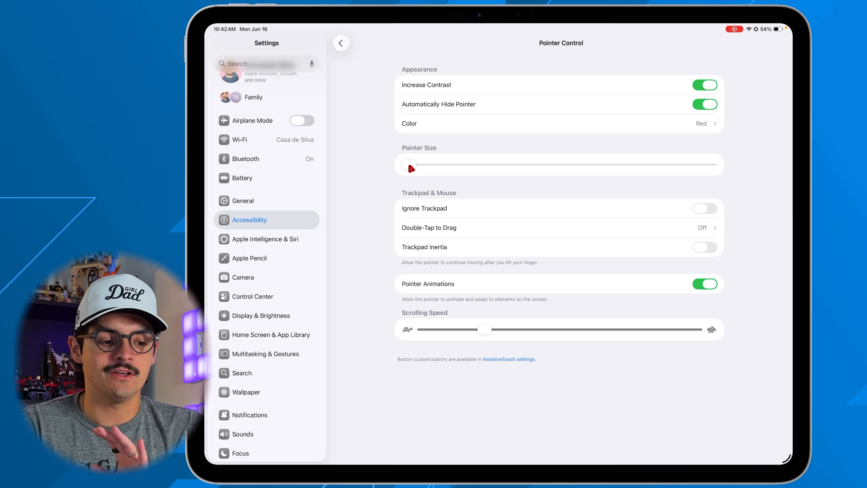
left_click_drag(408, 164, 714, 164)
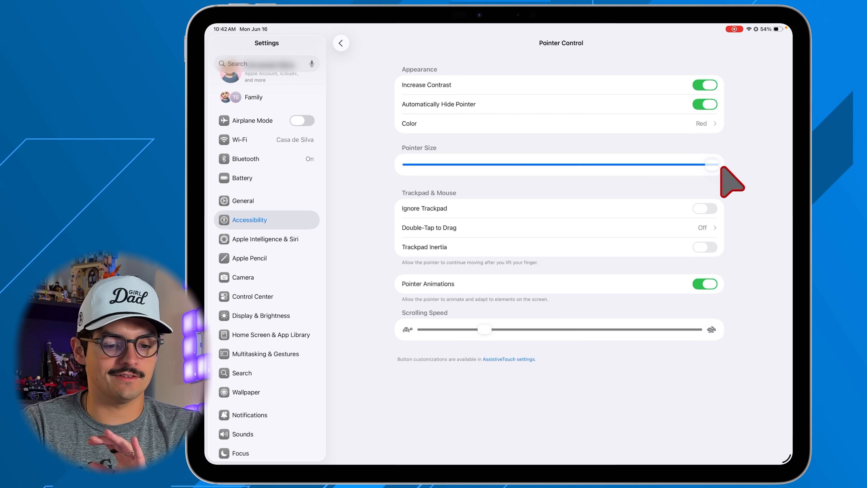
left_click_drag(713, 163, 406, 165)
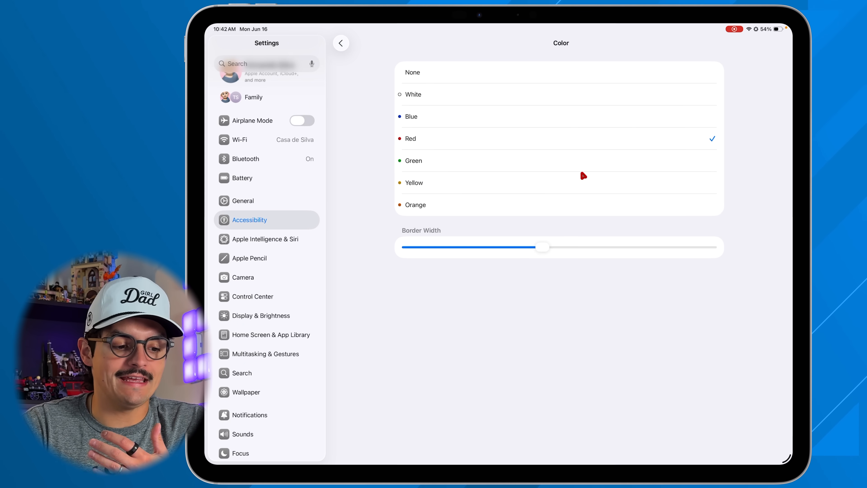
Slide the pointer Border Width to minimum, then up to a medium width.
left_click_drag(542, 247, 404, 247)
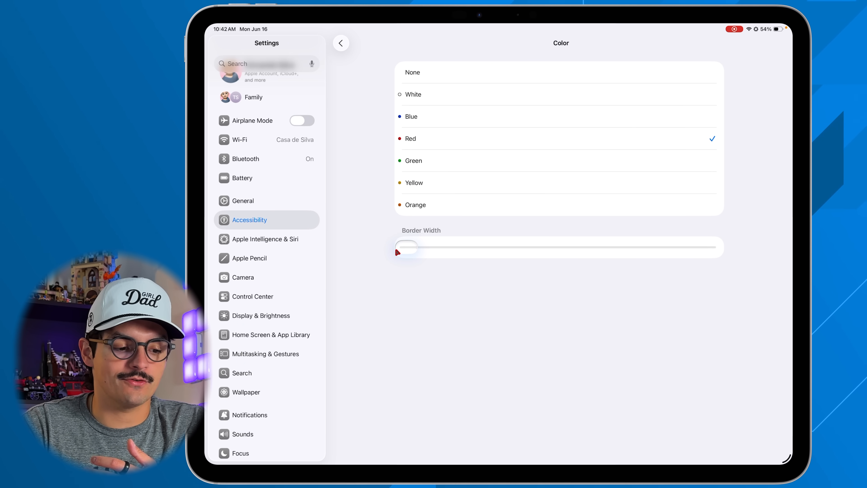
left_click_drag(406, 247, 484, 247)
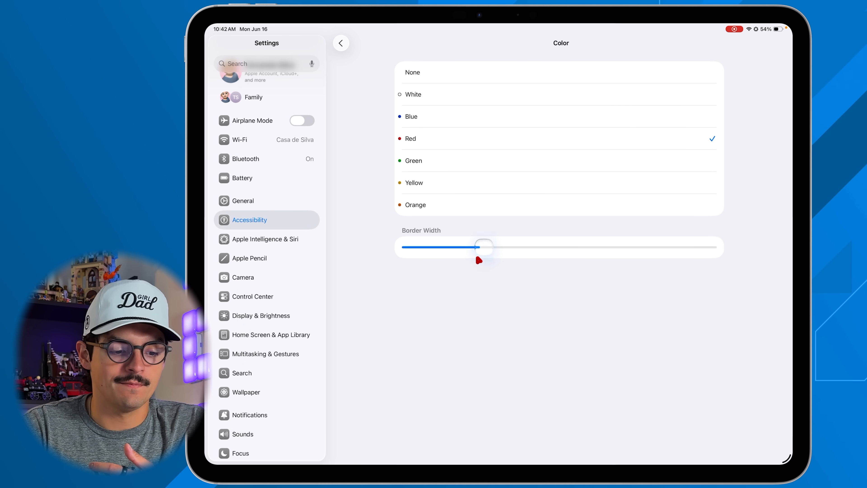
left_click_drag(484, 247, 547, 247)
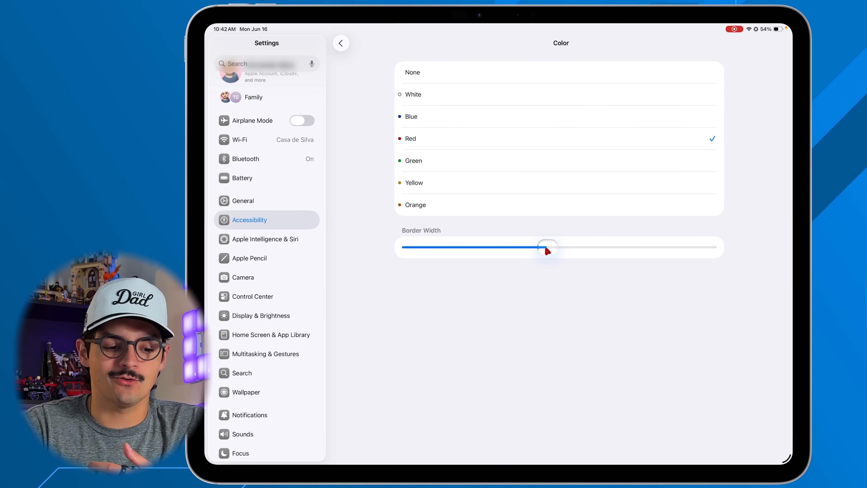
Switch the pointer outline to None and back to Red, then return to Pointer Control.
left_click(413, 73)
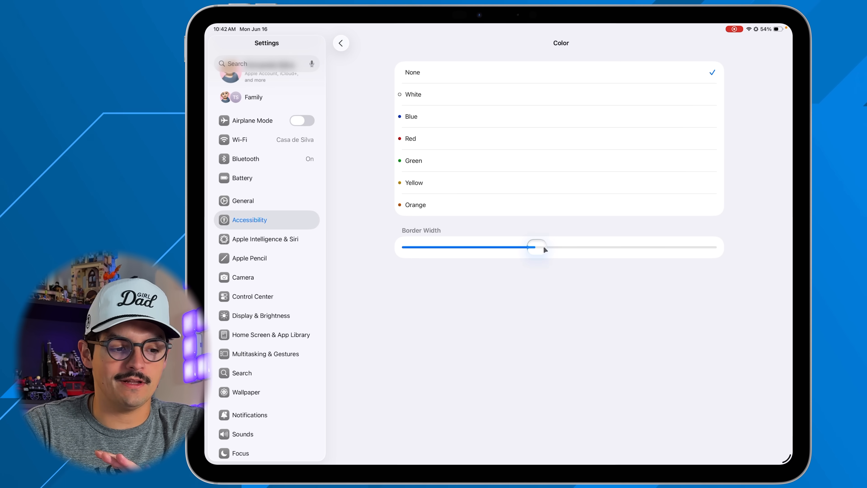
left_click(411, 139)
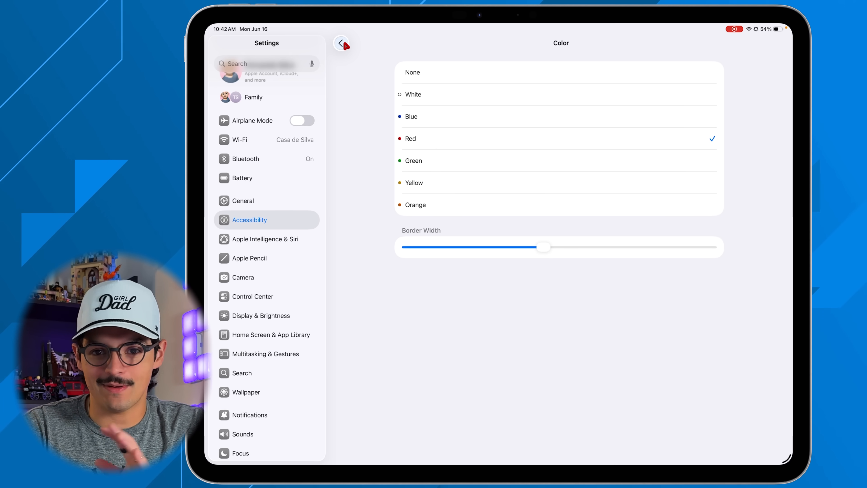
left_click(341, 43)
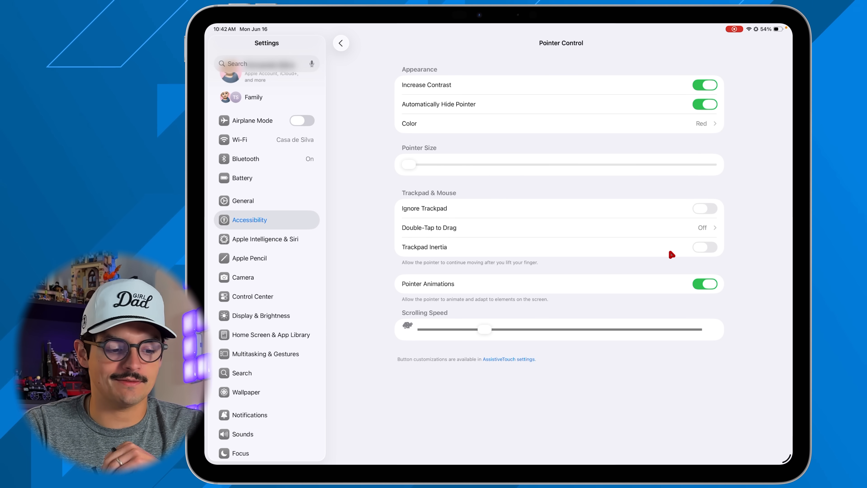
mouse_move(612, 383)
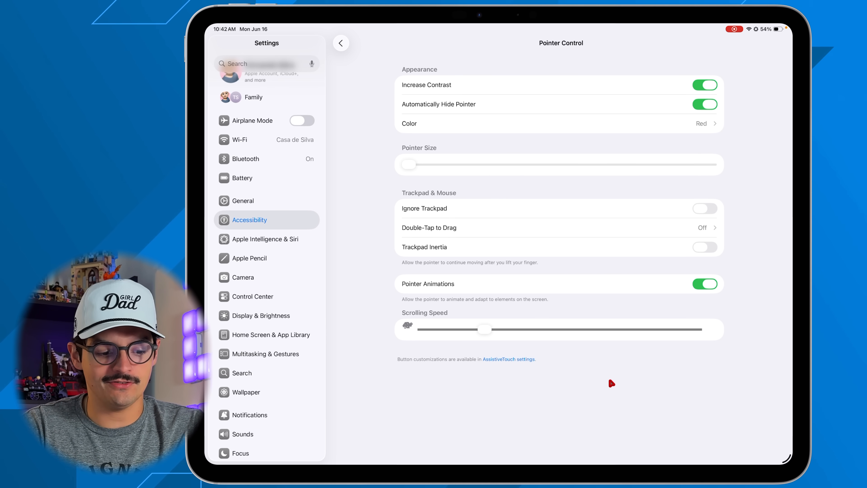
mouse_move(559, 415)
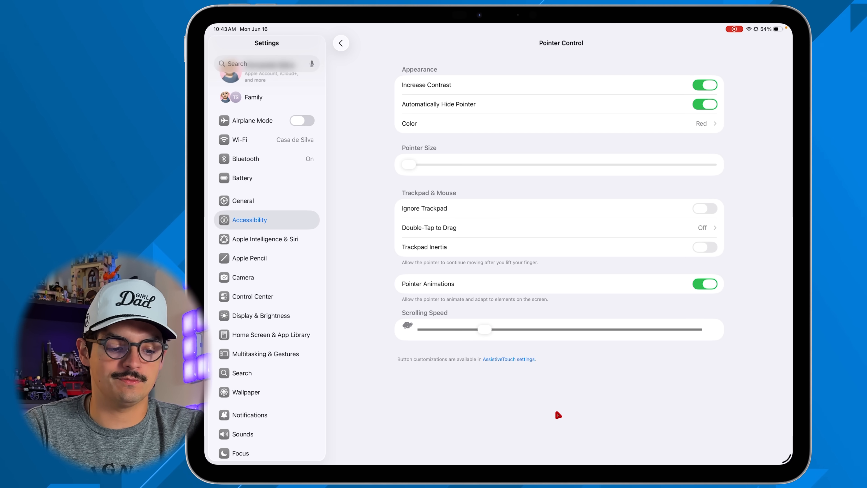
left_click(341, 43)
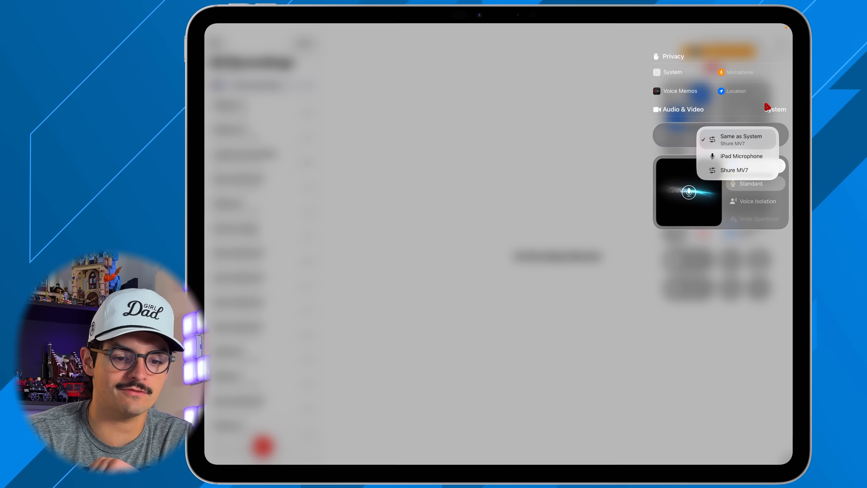
Set the Voice Memos microphone input to Same as System, the Shure MV7.
left_click(741, 136)
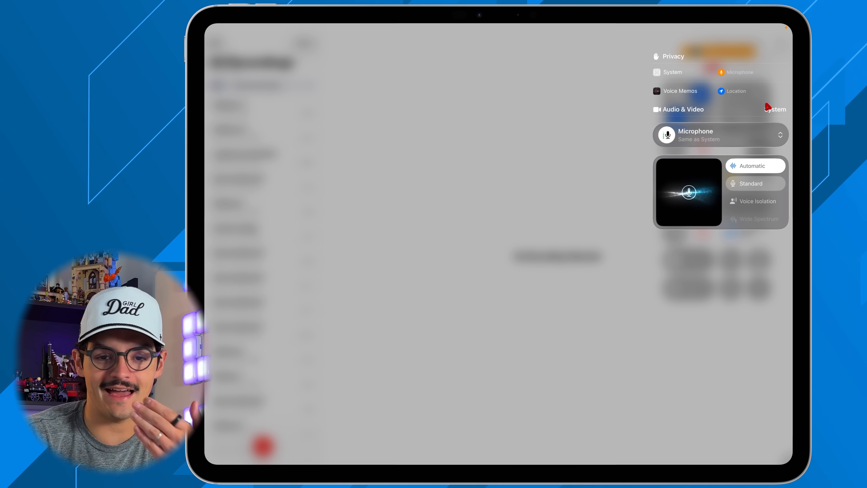